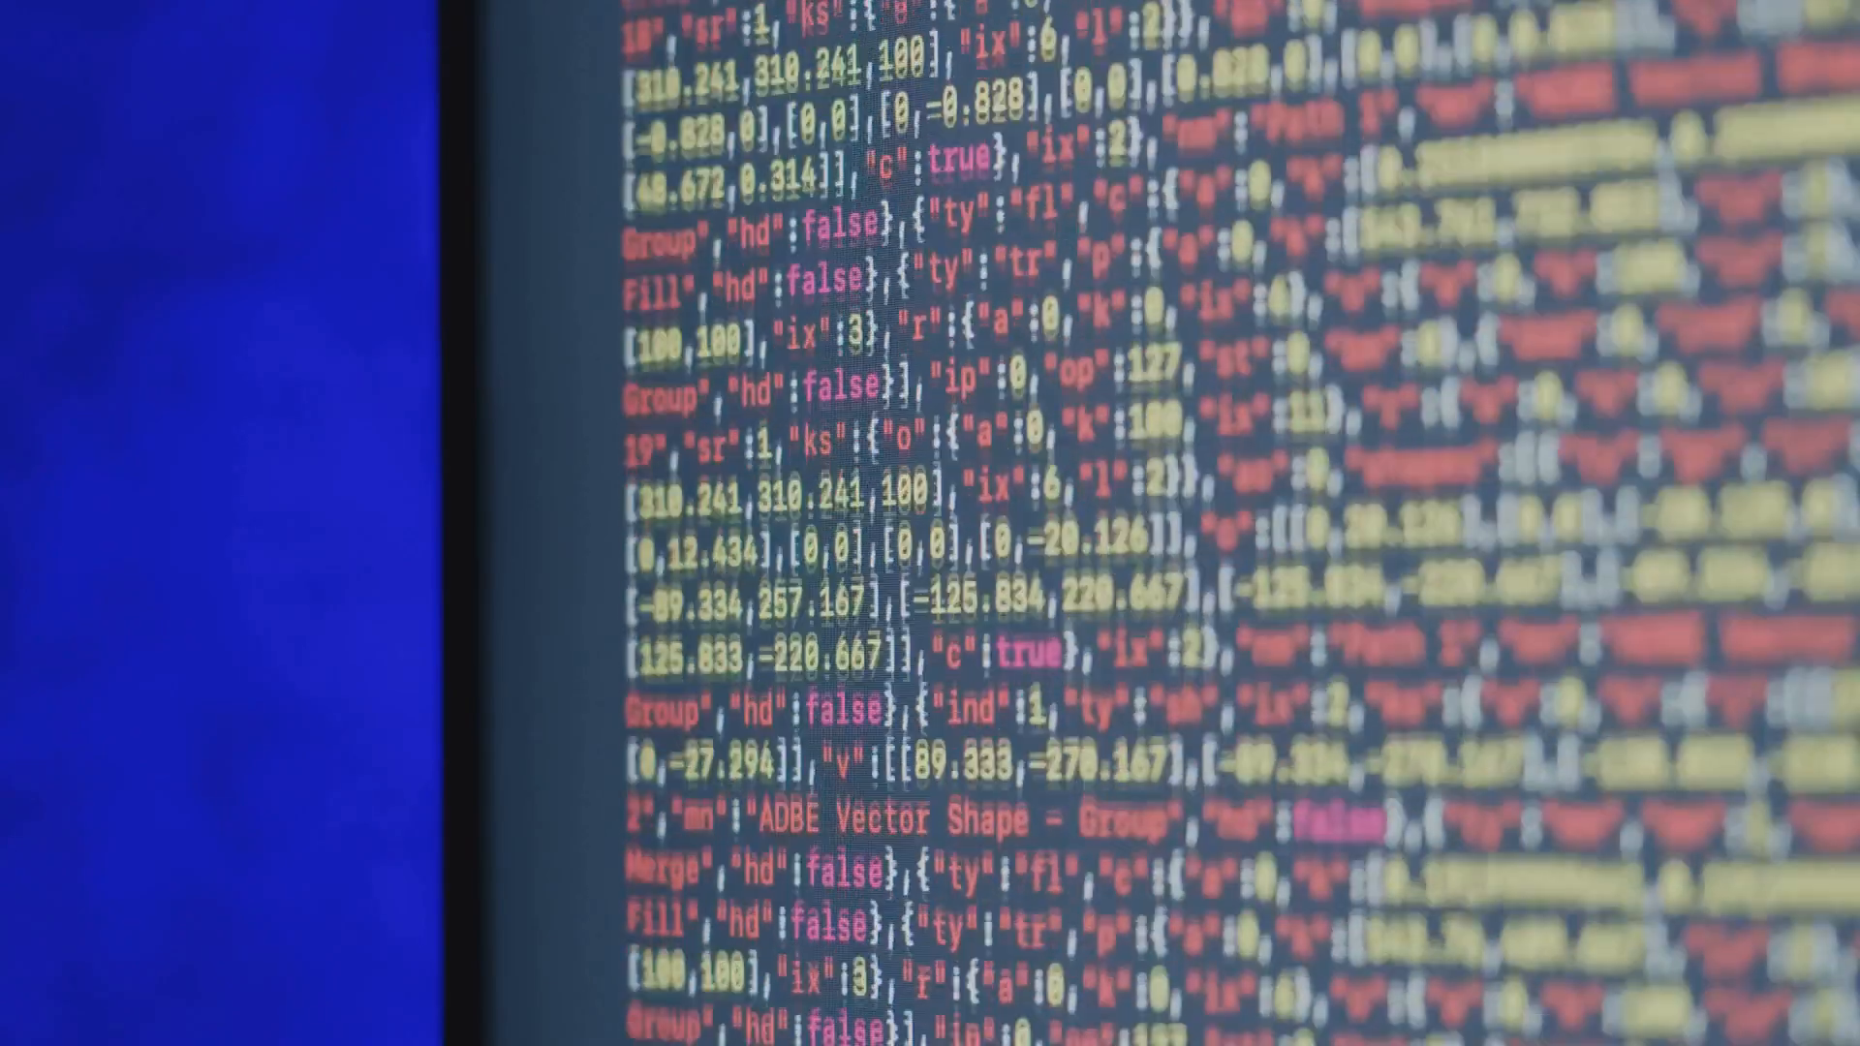
scroll(down, 3)
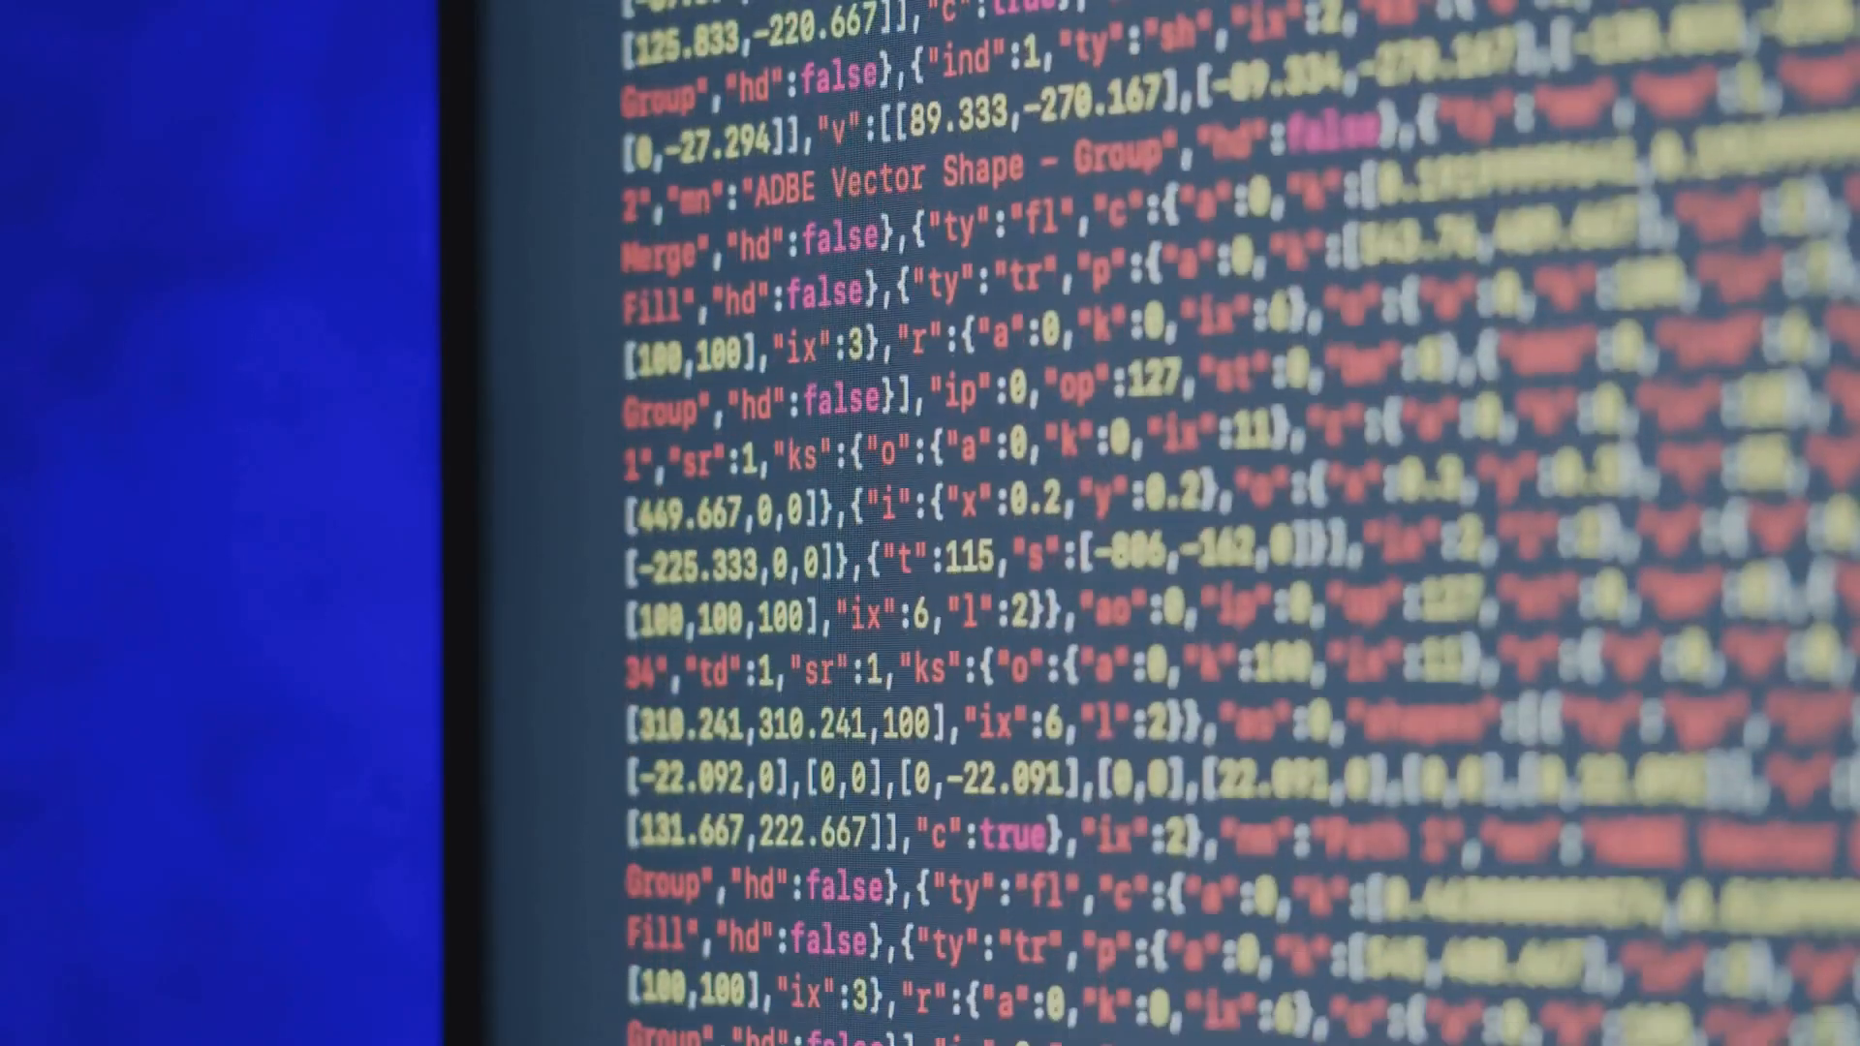
scroll(down, 3)
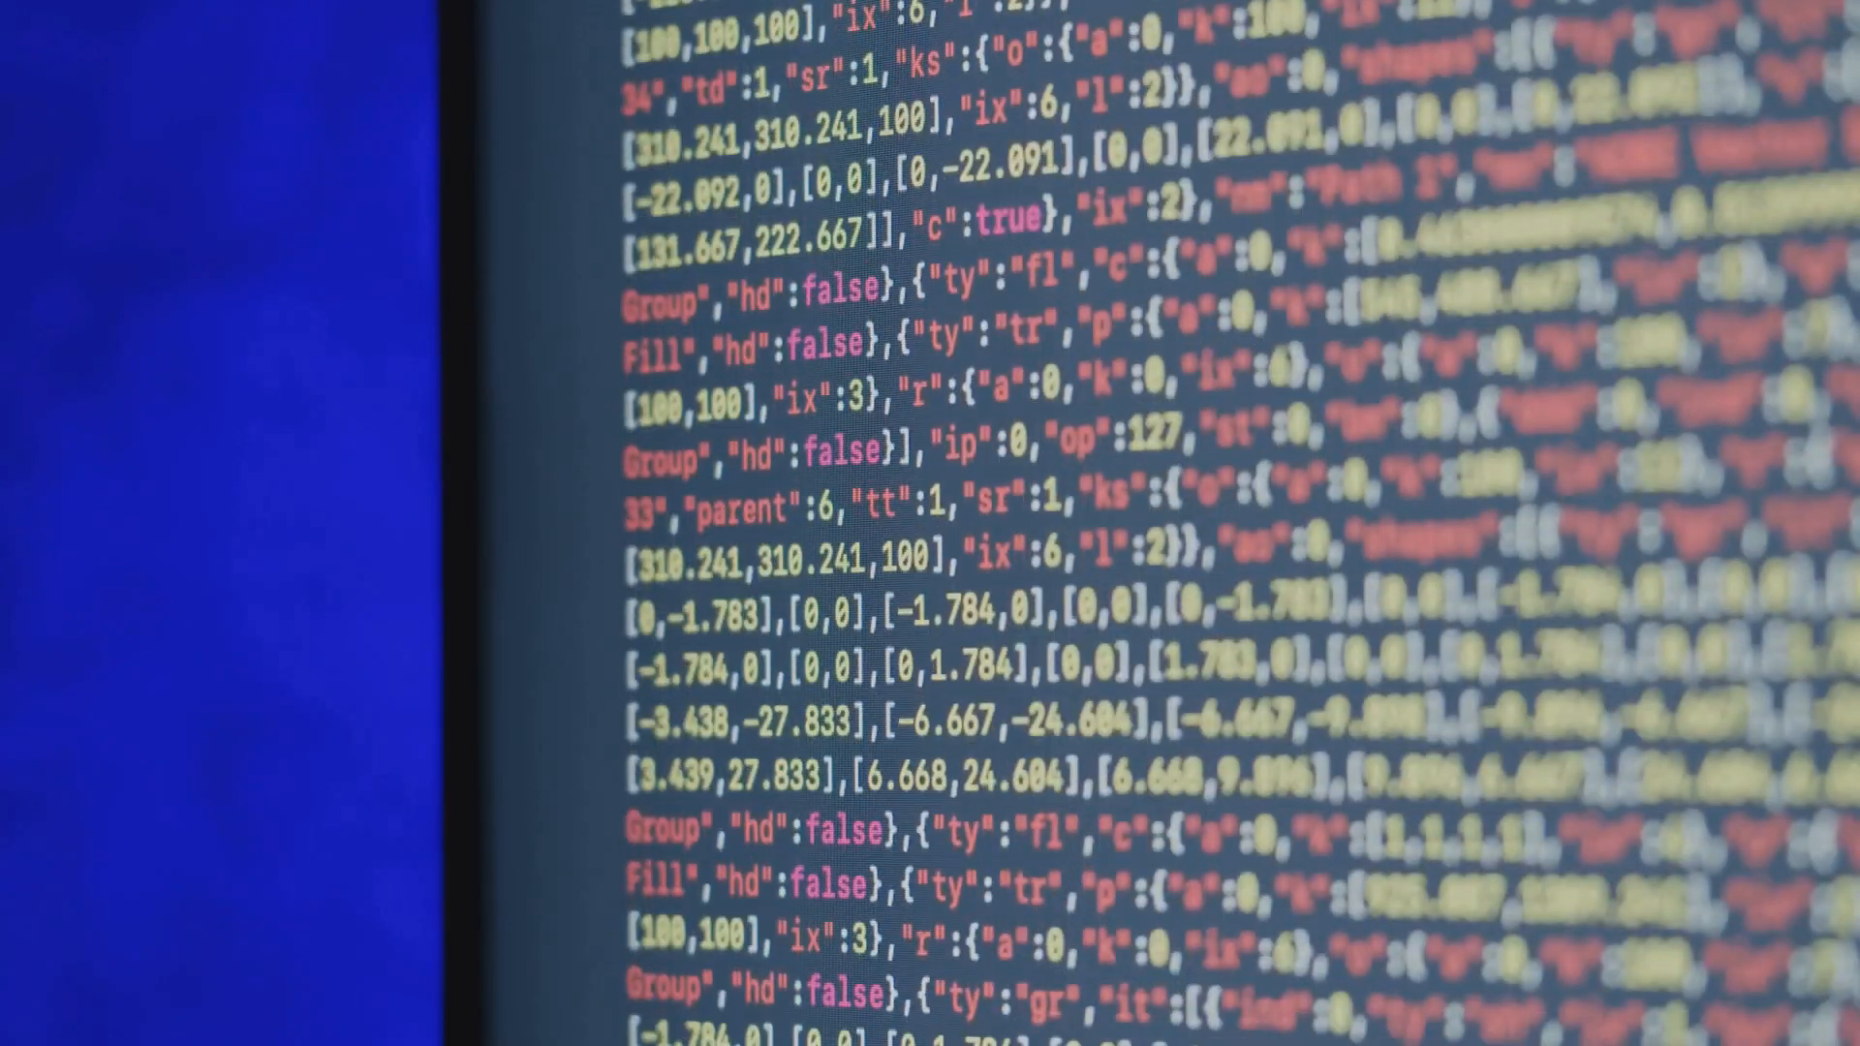